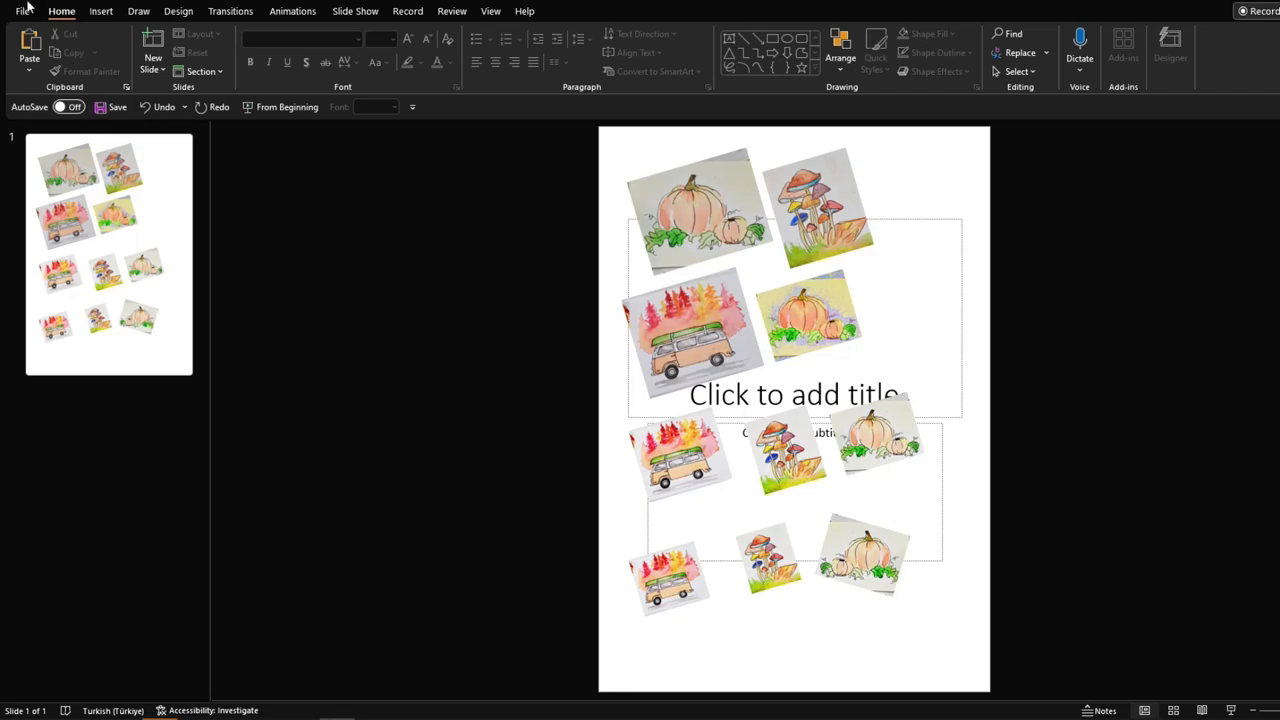
Create a new blank presentation from the File menu.
left_click(24, 11)
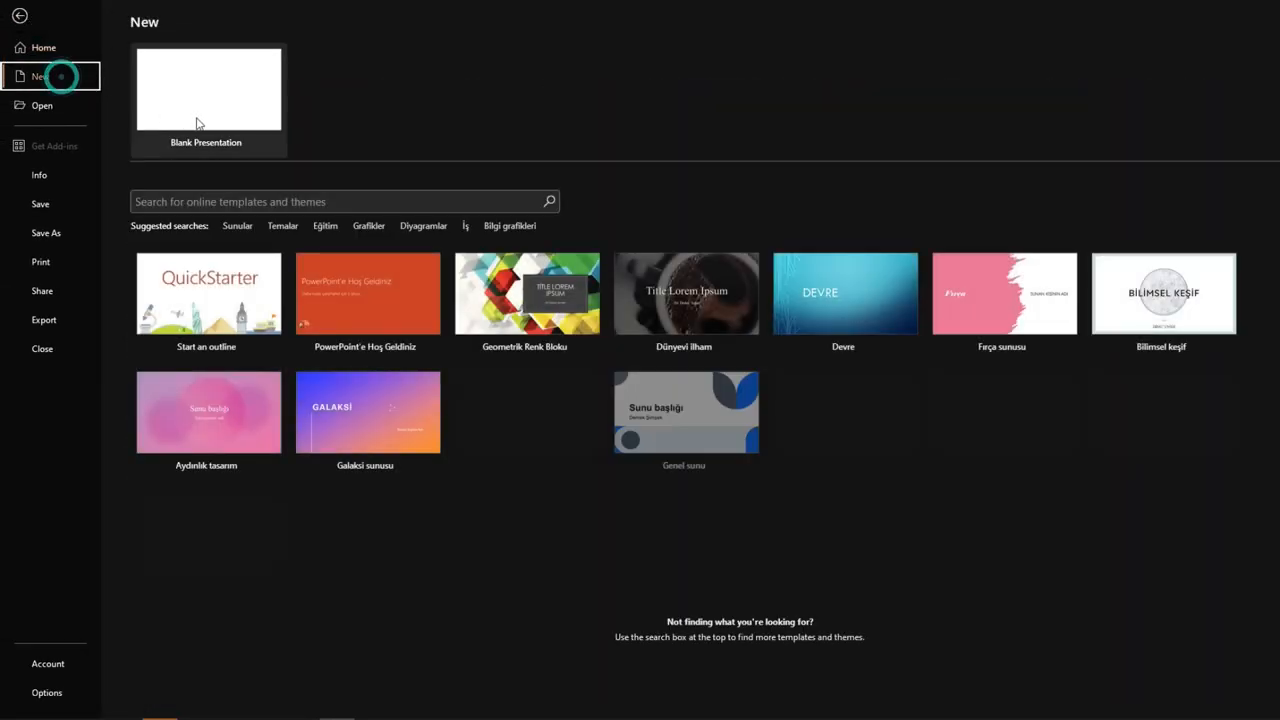
left_click(208, 88)
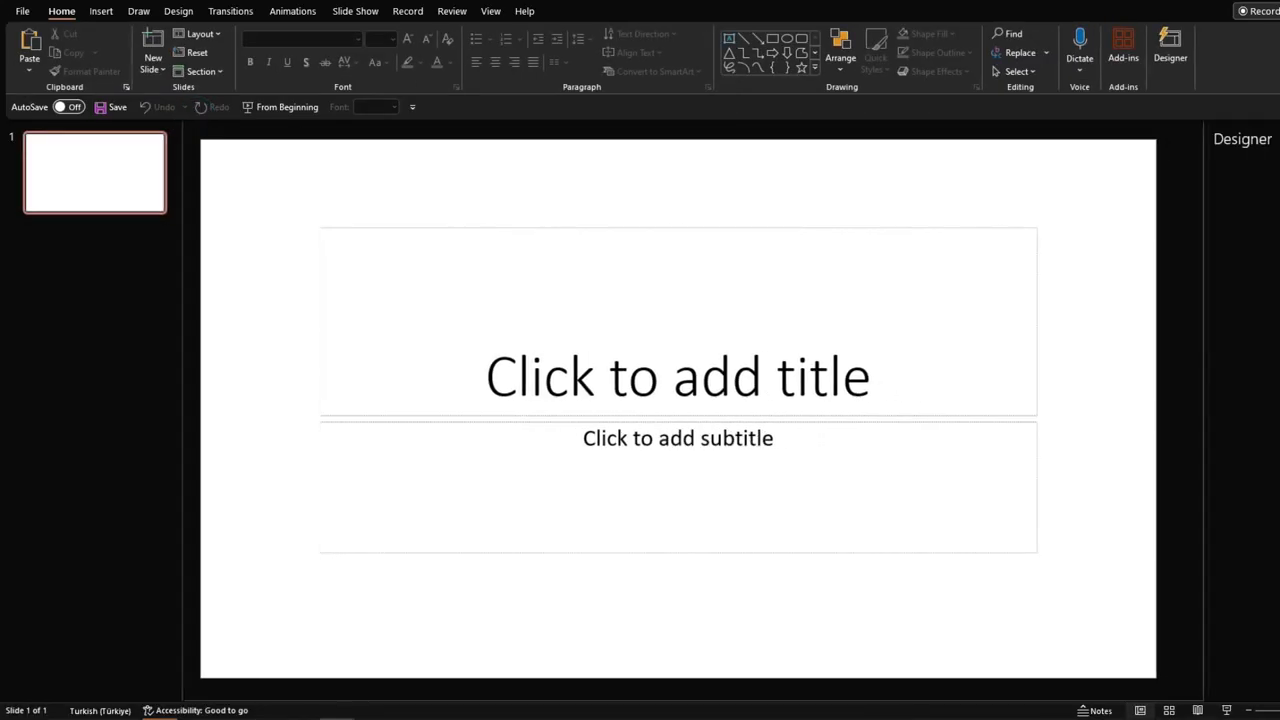
left_click(1170, 50)
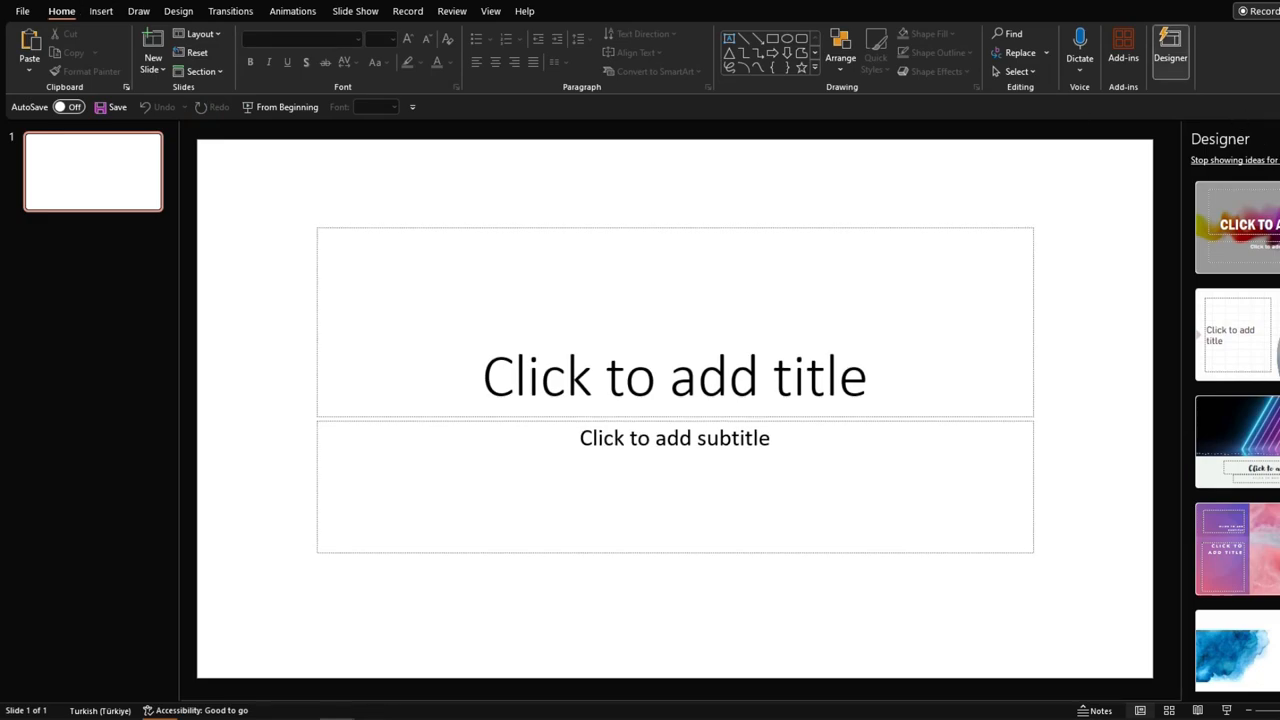
left_click(178, 11)
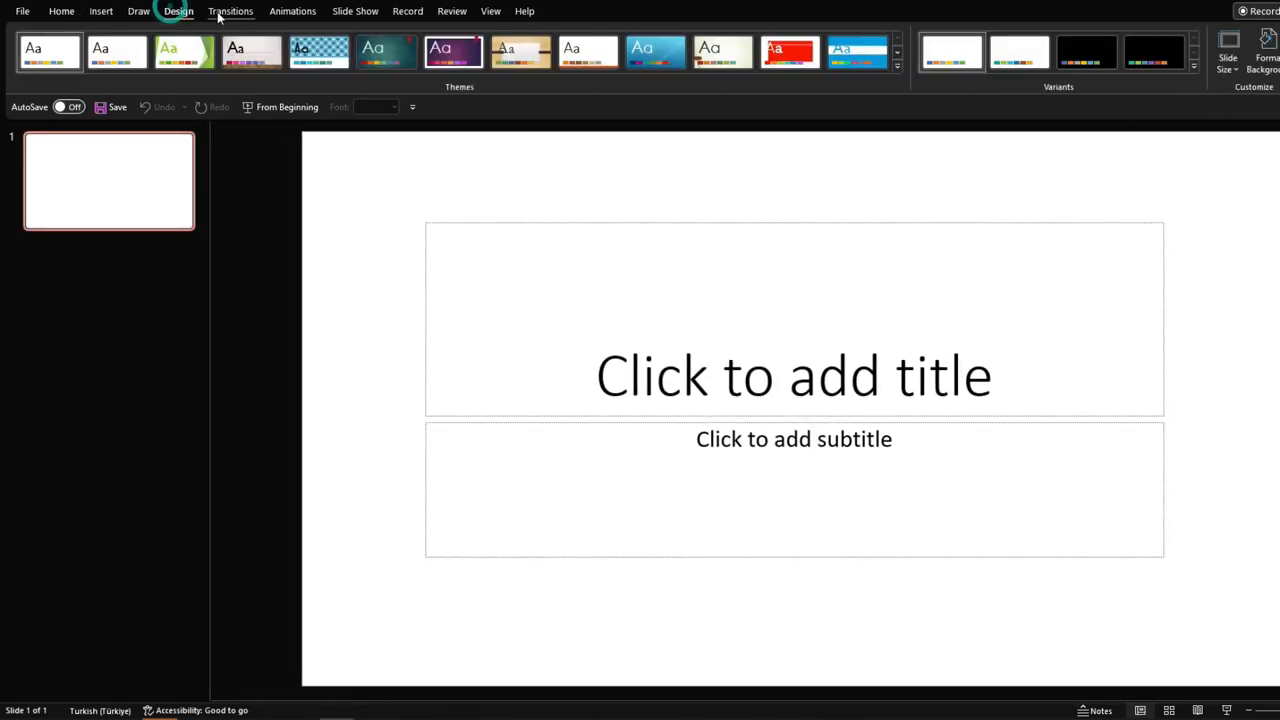
Set the slide size to A4 paper in portrait orientation.
left_click(1227, 50)
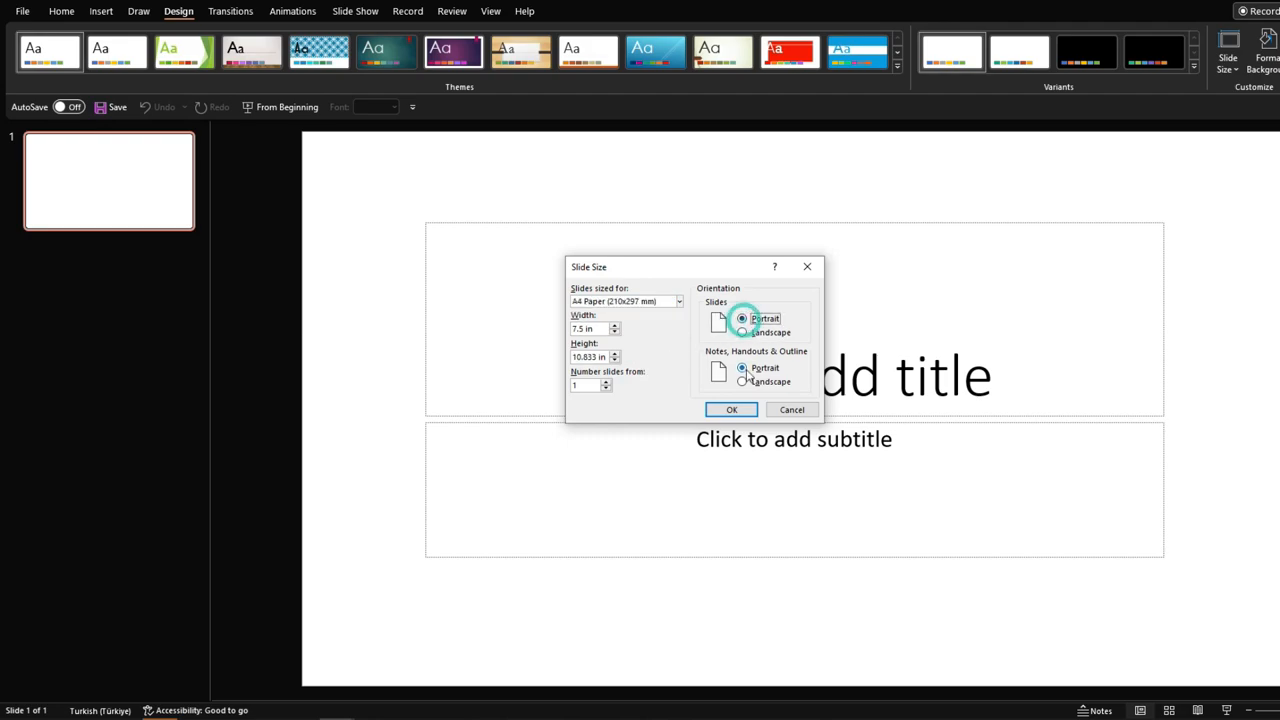
left_click(731, 409)
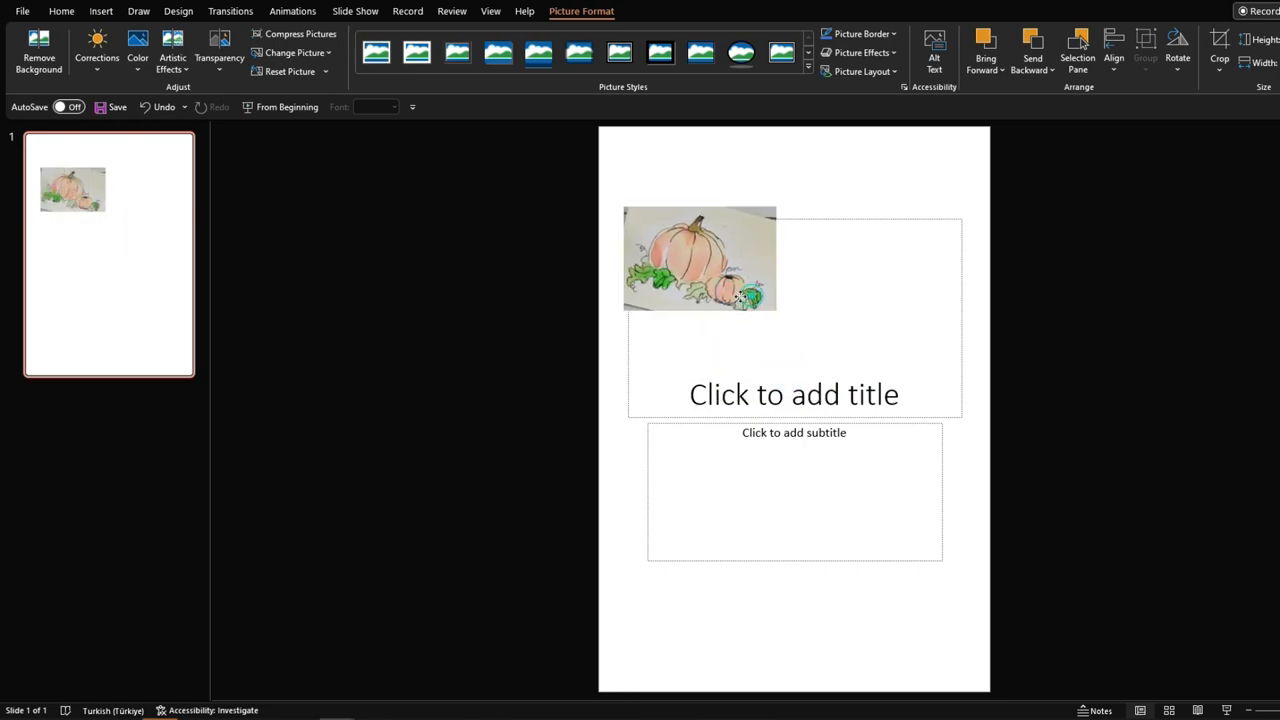
Open the Corrections brightness and contrast presets for the inserted pumpkin picture.
left_click(97, 48)
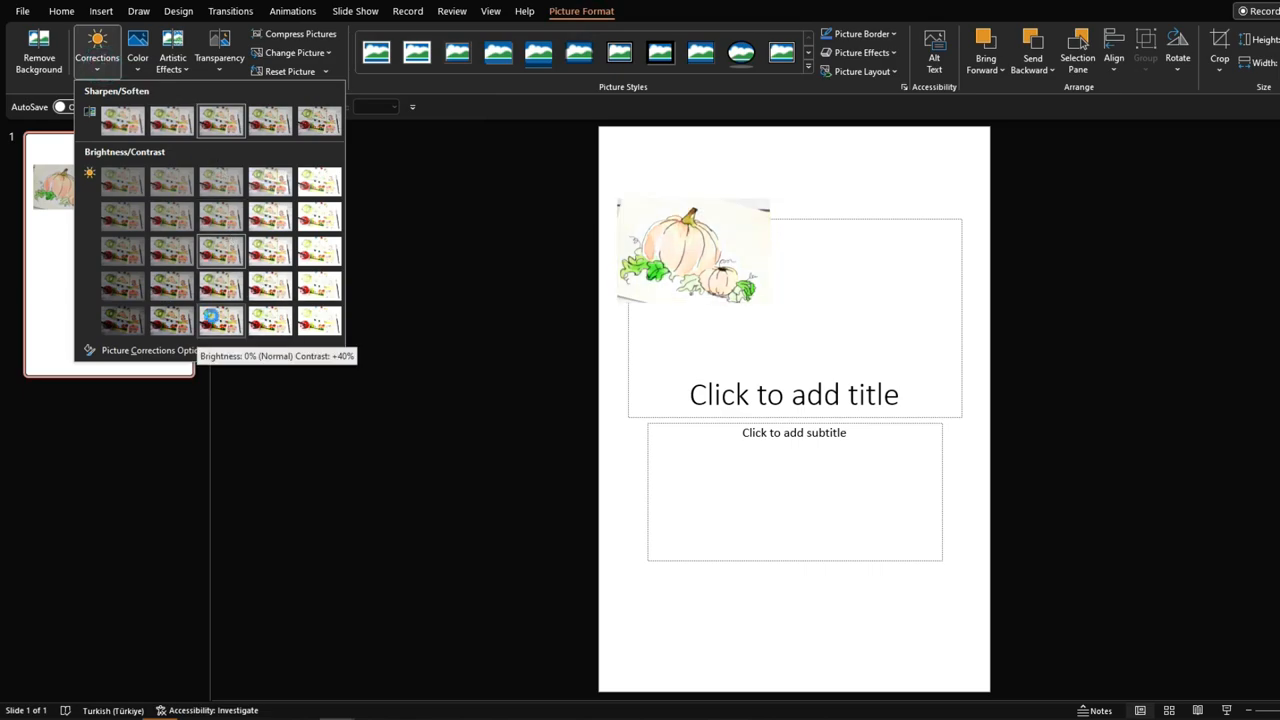